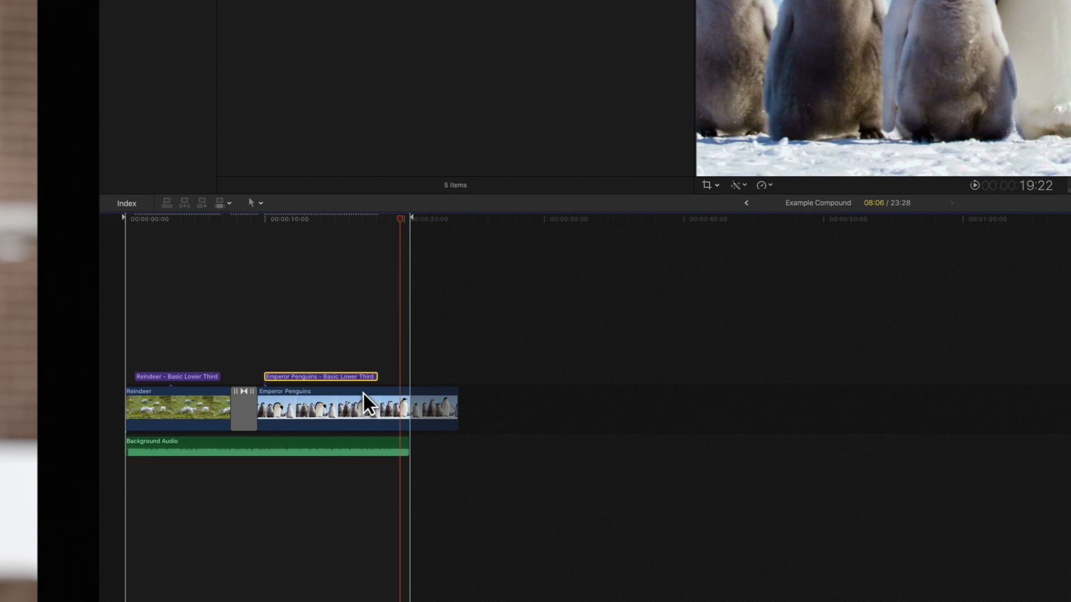
mouse_move(106, 411)
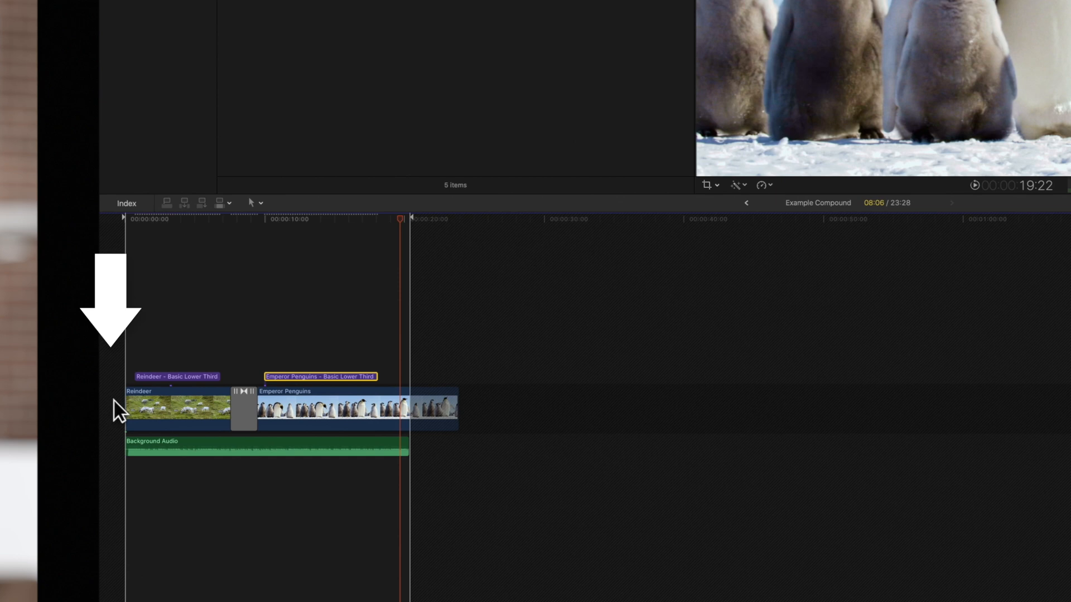
mouse_move(481, 427)
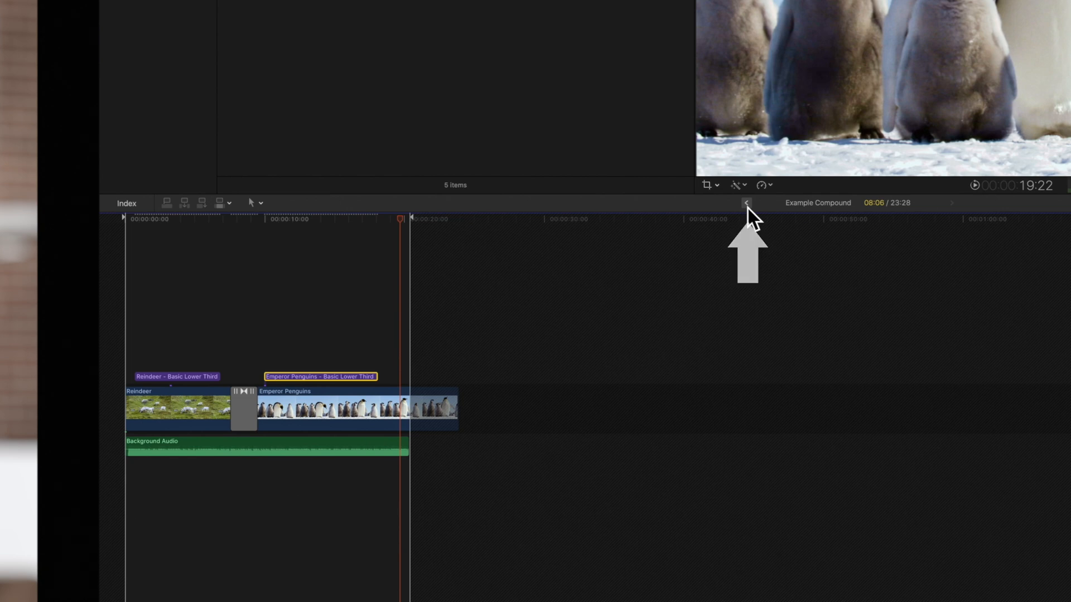
- Return to the Sample Project and Option-drag a second Example Compound right after the original
click(746, 202)
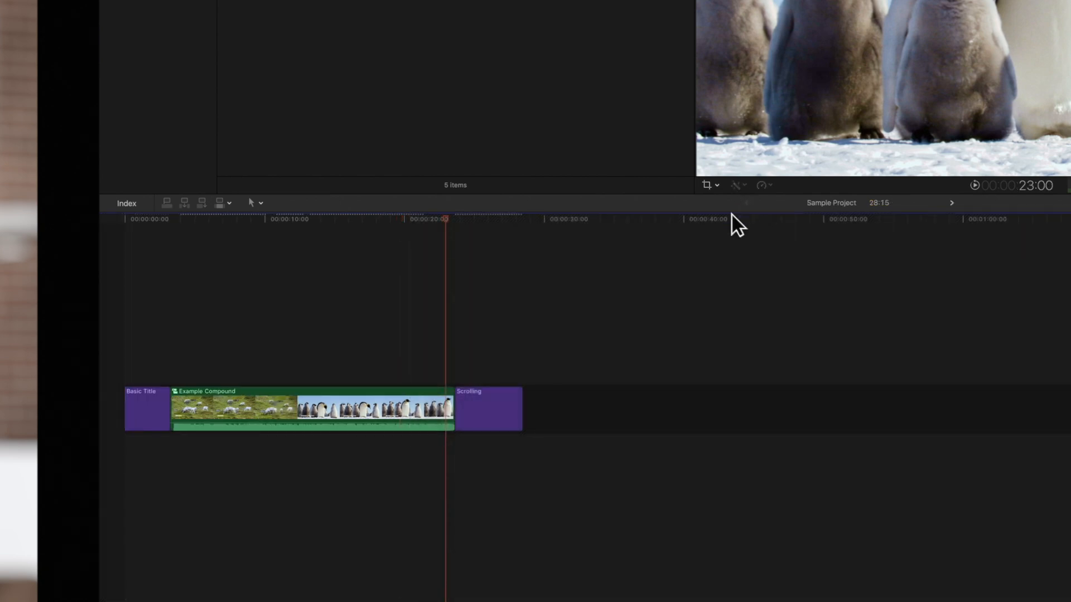
drag(454, 408, 503, 408)
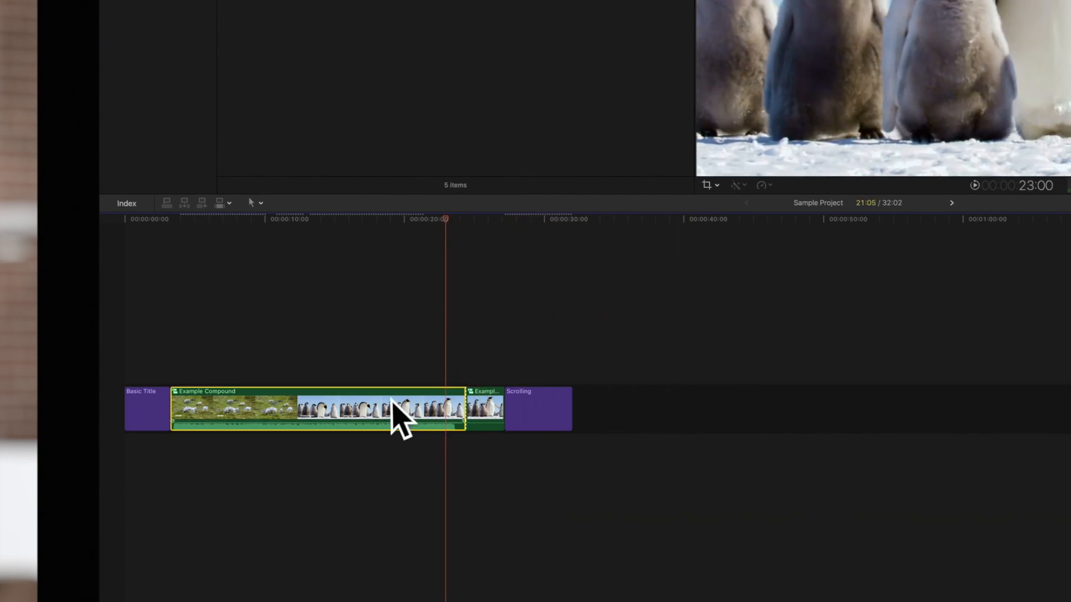
- Render the selection (Cmd+R) so both full-length Example Compound clips sit before the Scrolling title
key(cmd+r)
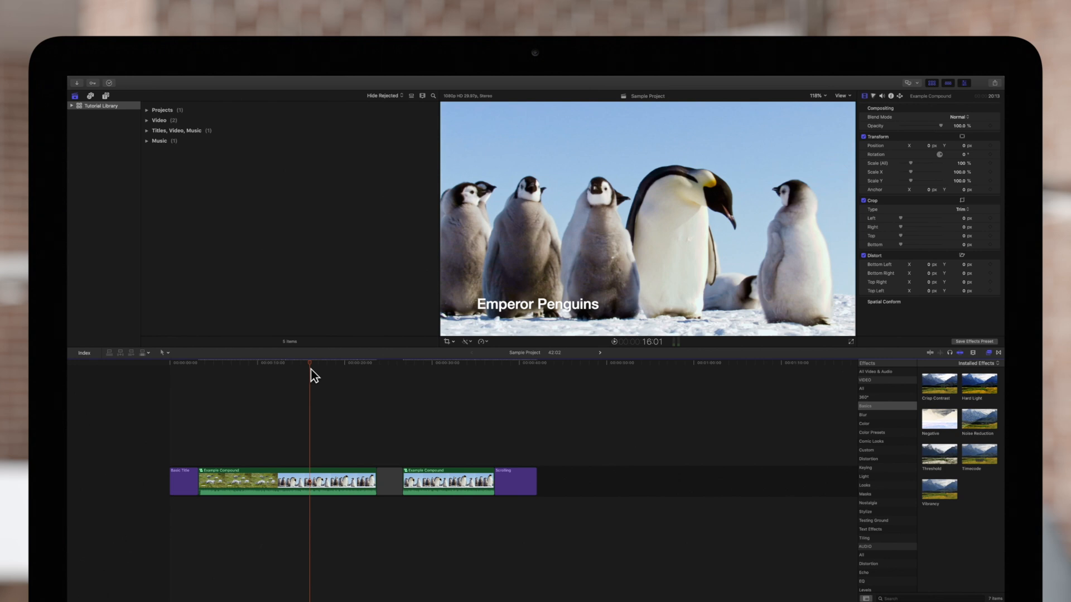
- Skim both Example Compound instances to confirm the lower third now reads Penguins in each
click(286, 482)
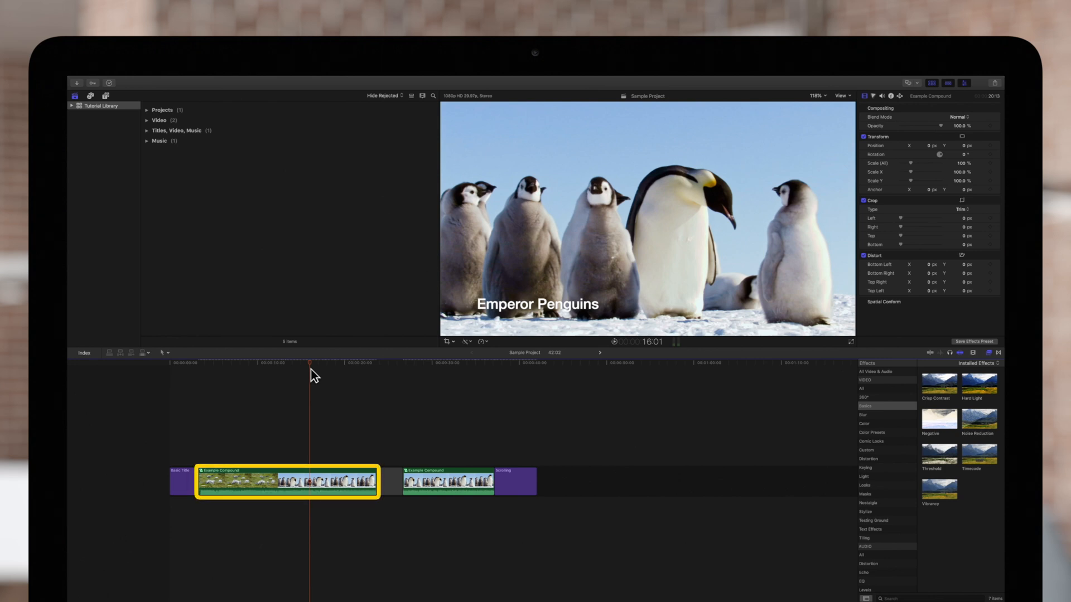
click(447, 481)
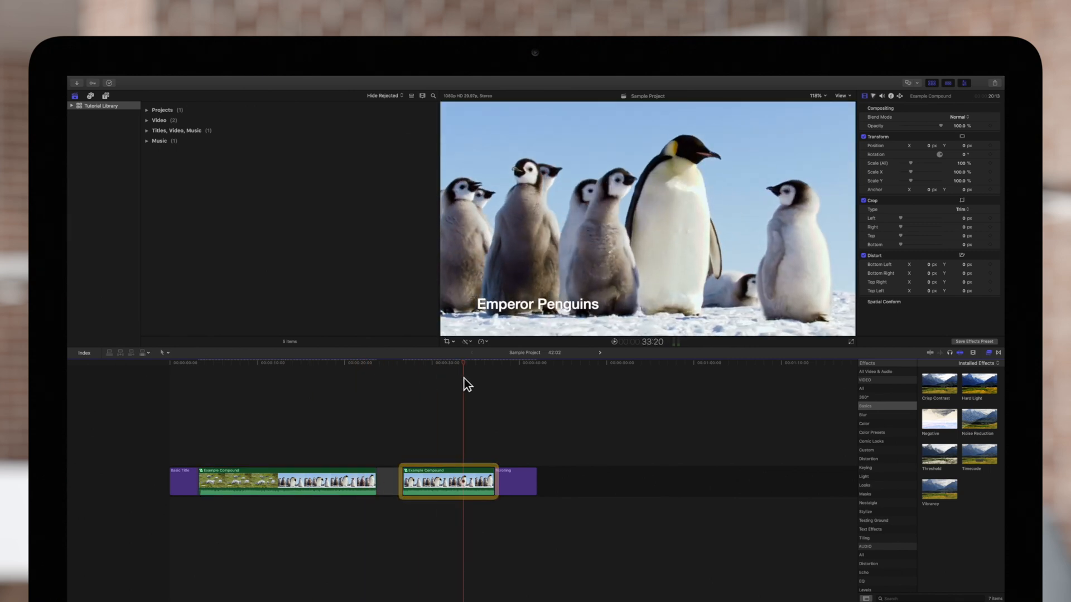
click(493, 363)
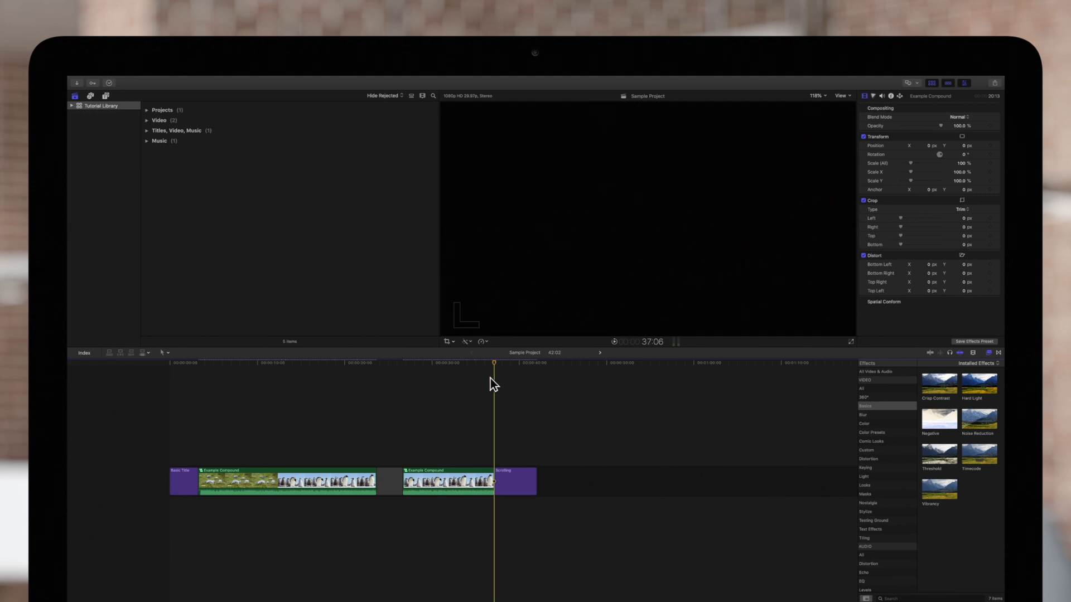
click(328, 363)
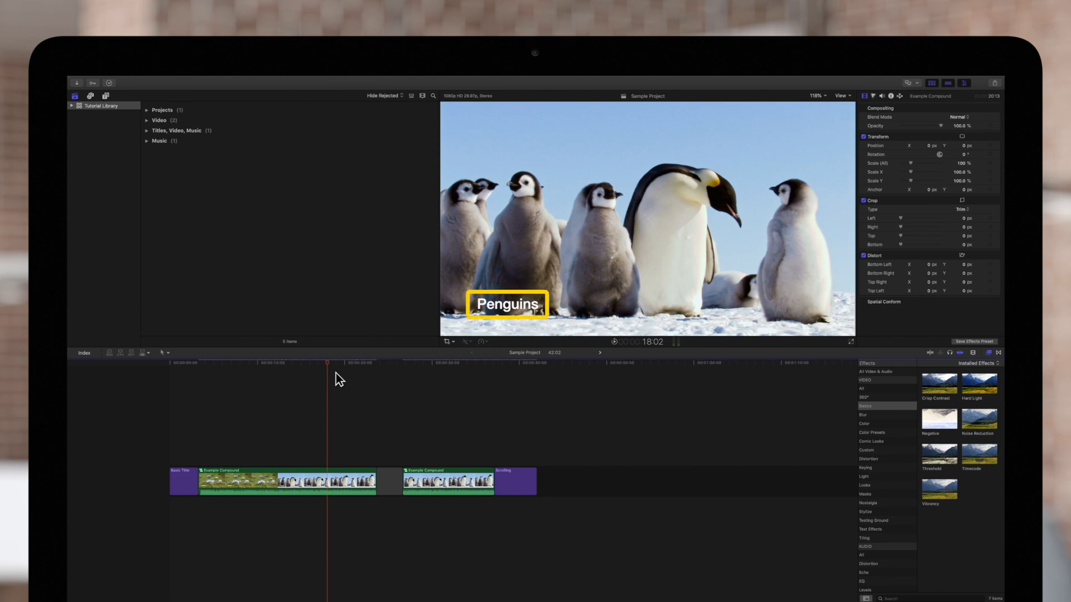
click(425, 363)
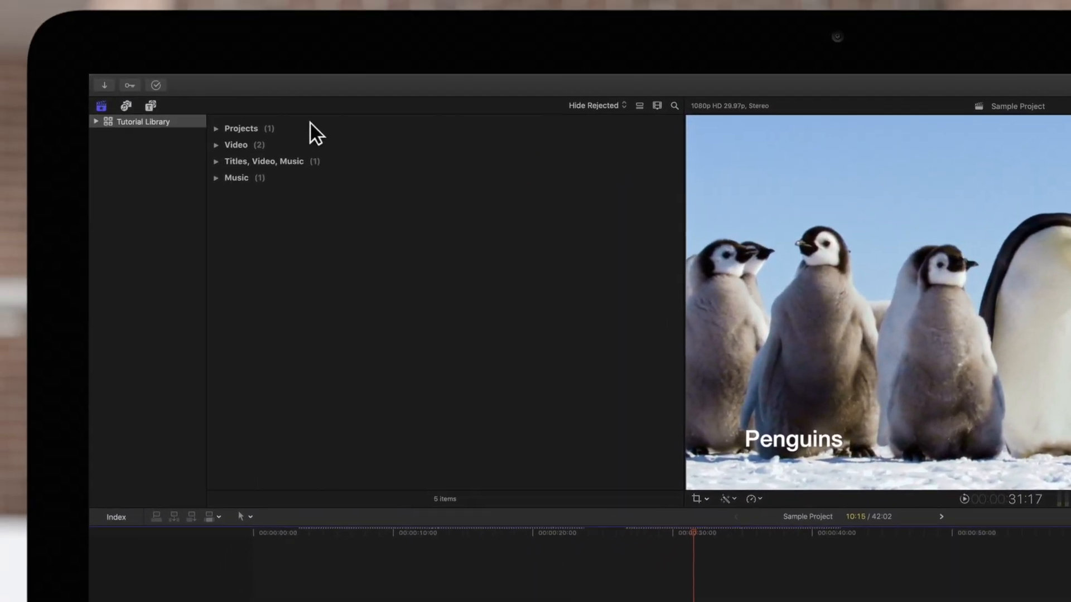
- Choose Reference New Parent Clip to make the second compound an independent parent copy
click(305, 101)
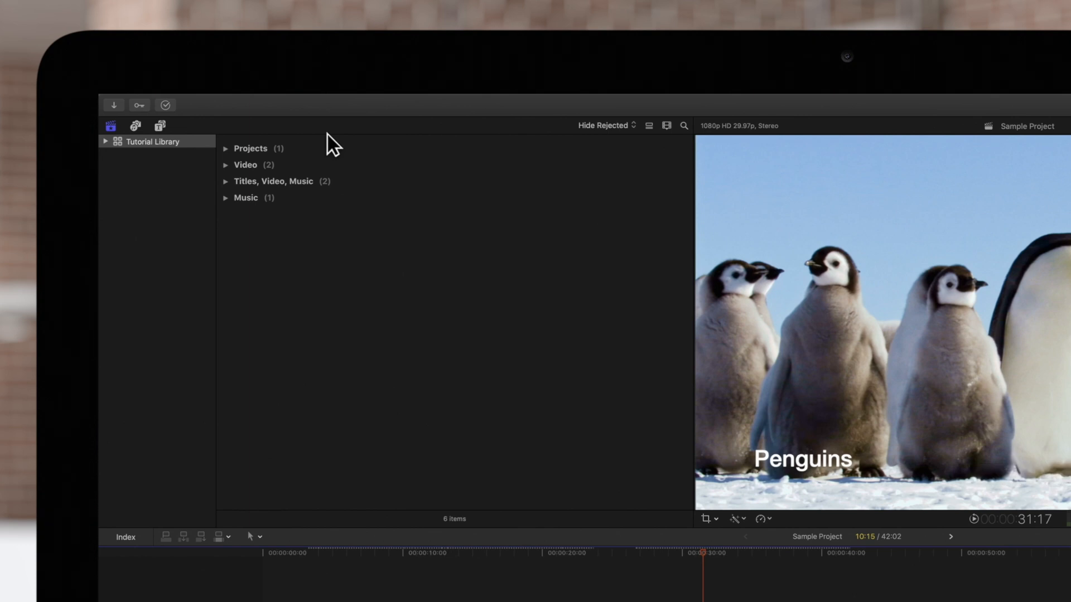
- Expand the Titles, Video, Music category showing the Example Compound copy and enter the compound's contents
click(226, 180)
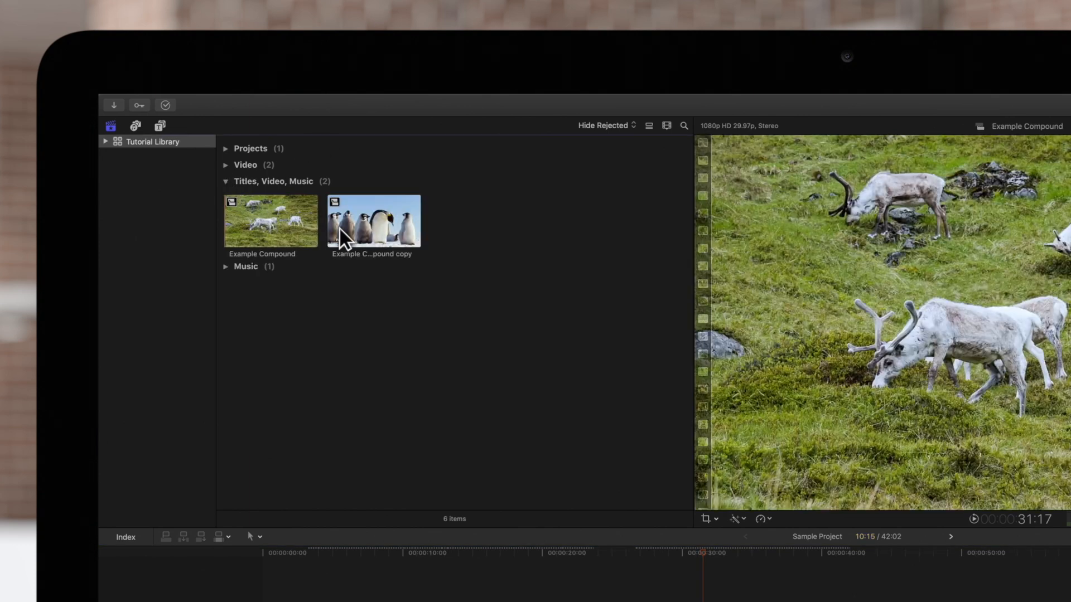
click(374, 220)
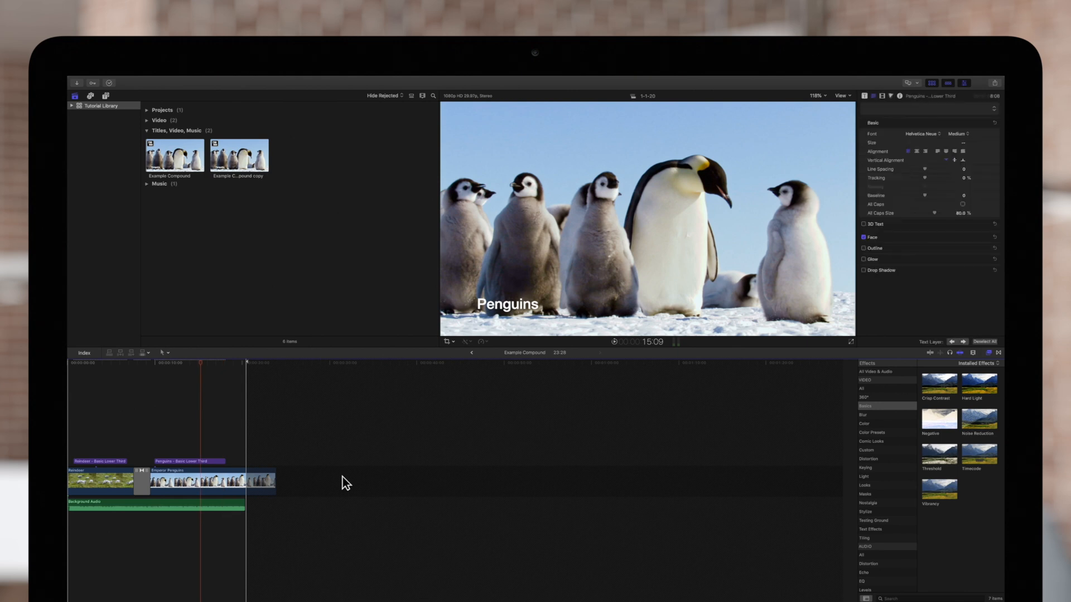
- Retitle the penguins lower third to Emperor Penguins and confirm it in the first compound
click(507, 303)
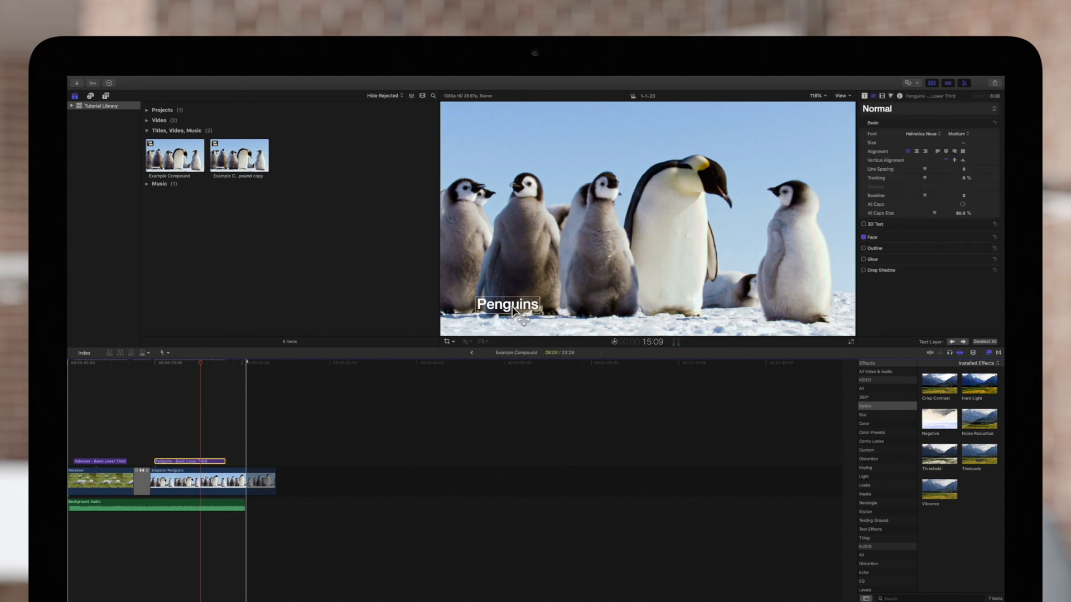
double_click(507, 304)
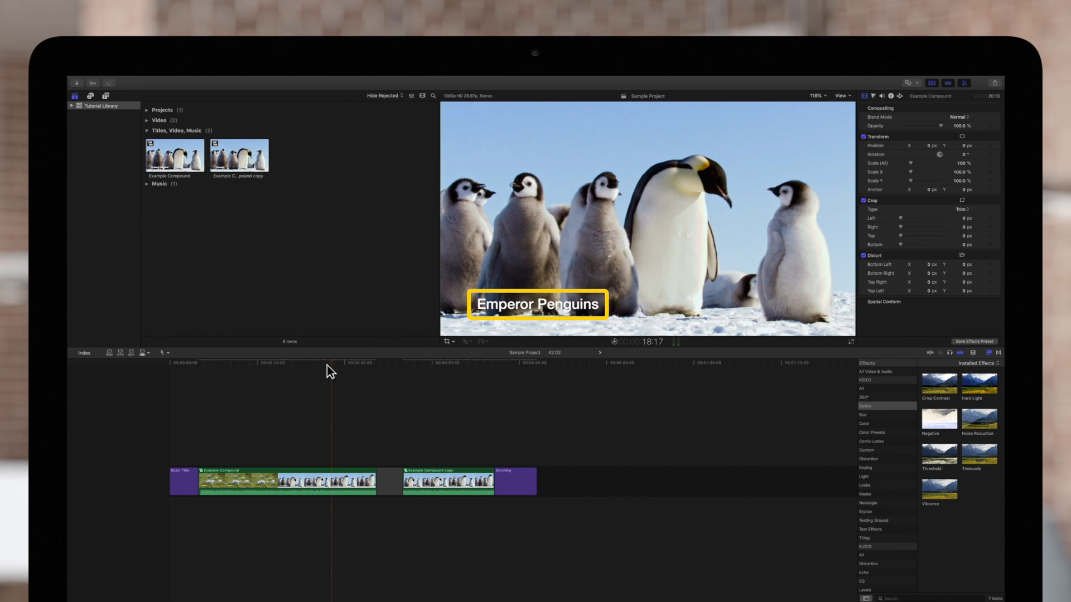
click(468, 362)
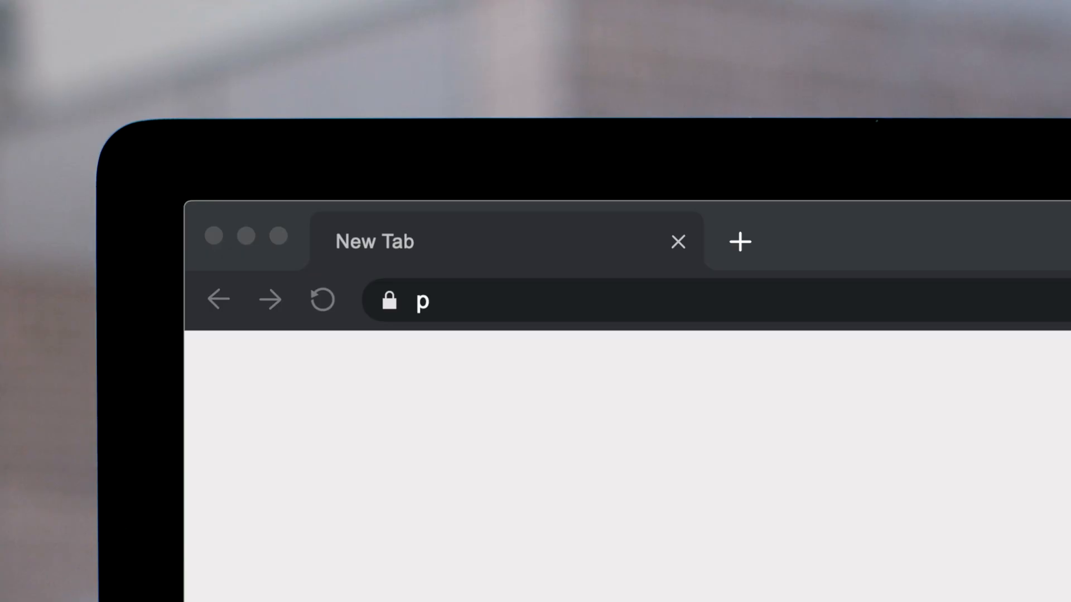
- Load pixelfilmstudios.com and scroll through the featured Final Cut Pro X plugins
text(ixelfilmstudios.com)
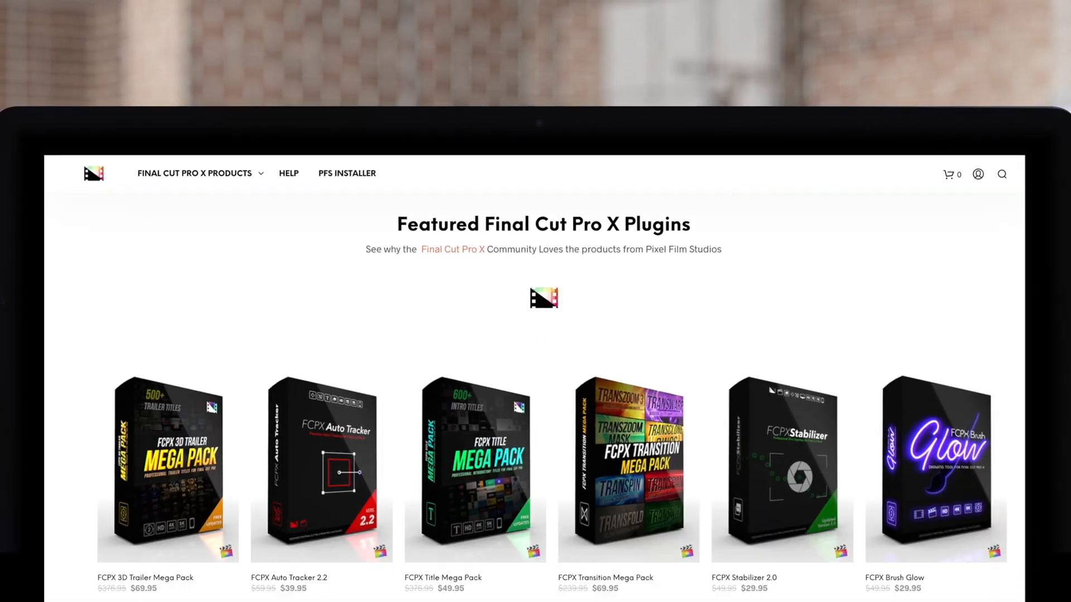
scroll(down, 3)
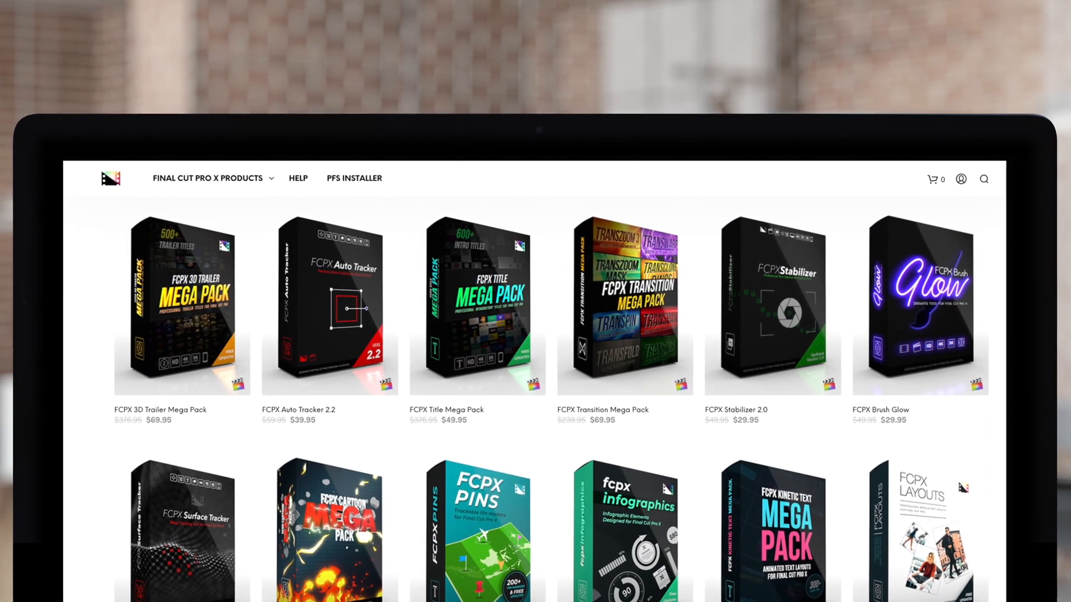